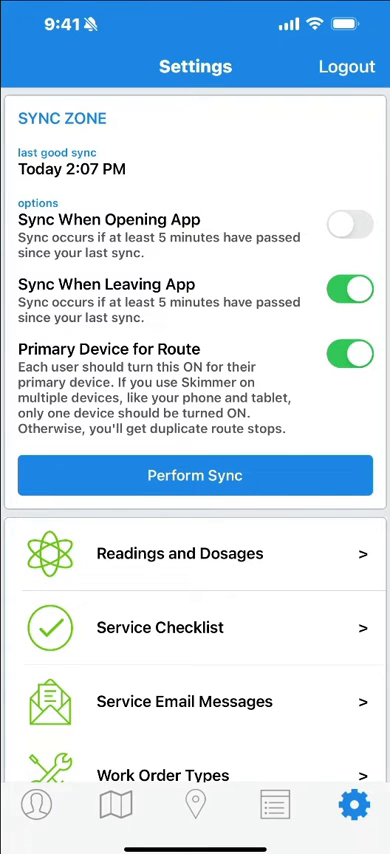
# - Scroll down Settings to reach Products and open the products list
pyautogui.scroll(-3)
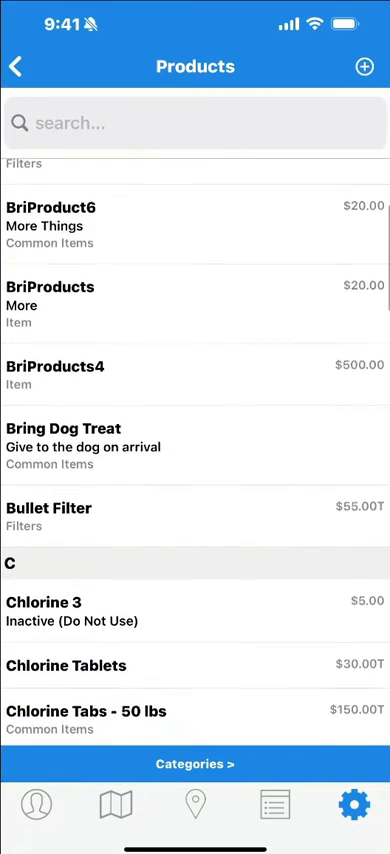
# - Set Gummy Bears - Large's default price to $14.00, taxable, and save
pyautogui.scroll(-3)
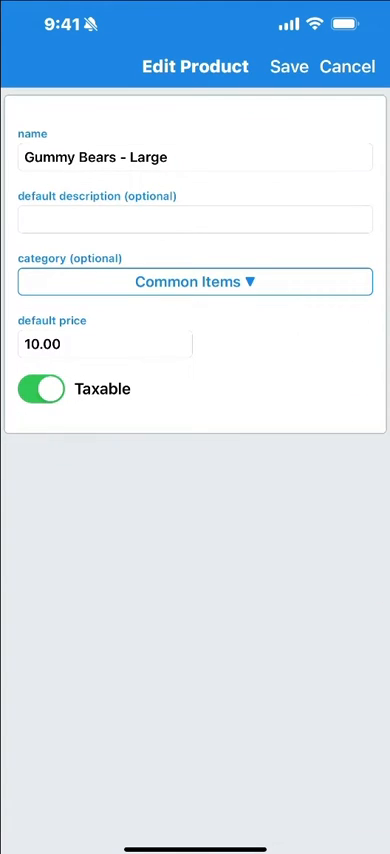
pyautogui.click(100, 344)
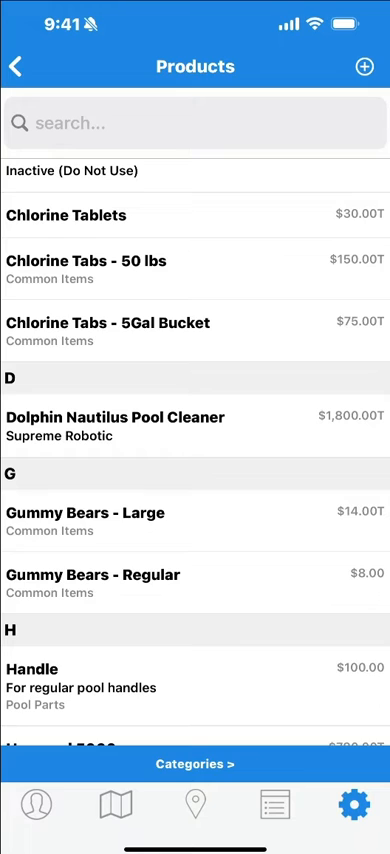
pyautogui.click(364, 66)
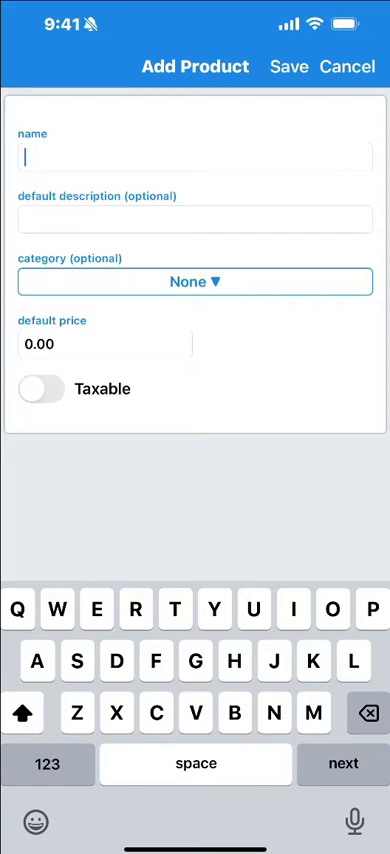
# - Enter the new product's name, description, category and price, then save
pyautogui.click(347, 67)
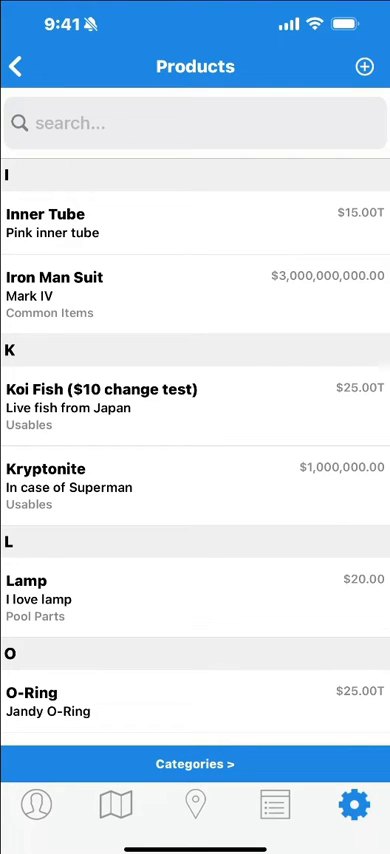
# - Open the Admin Panel shopping list and bring up the Add Item menu
pyautogui.click(273, 806)
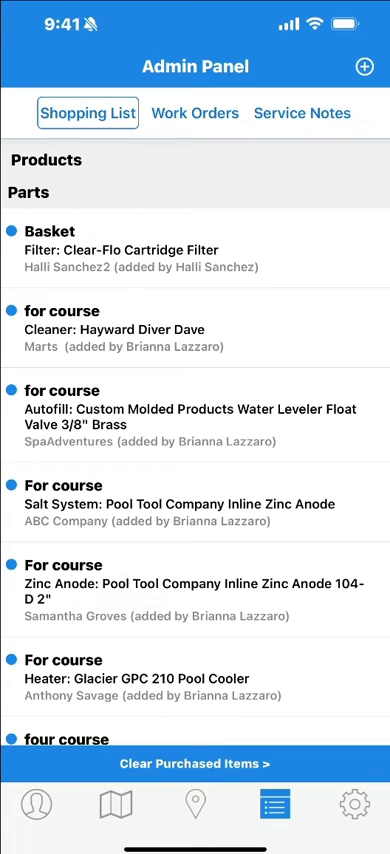
pyautogui.click(364, 67)
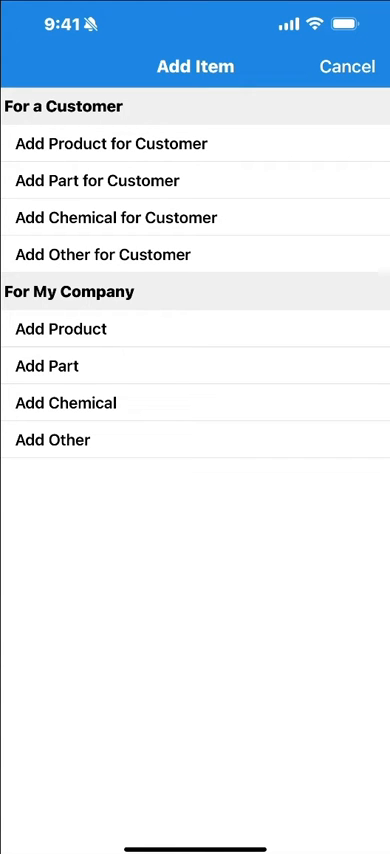
# - Add Iron Man Suit, described 'Mark IV', for customer Ender Wiggin and save
pyautogui.click(111, 143)
pyautogui.write('Mark IV')
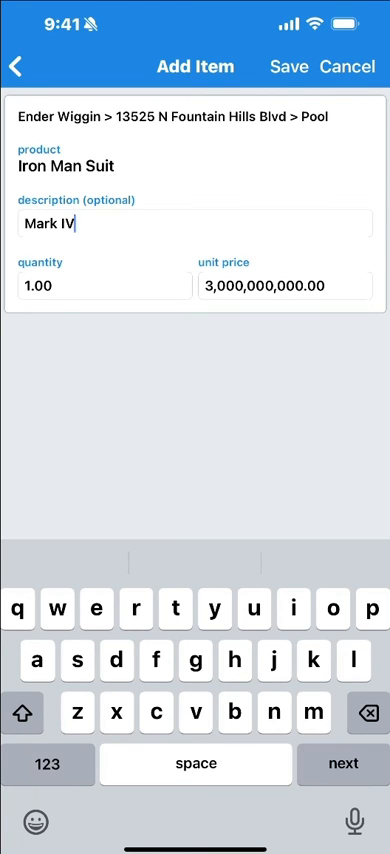
pyautogui.click(289, 66)
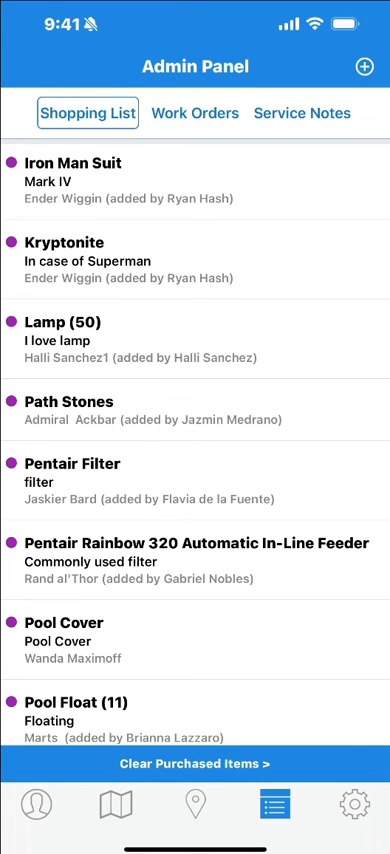